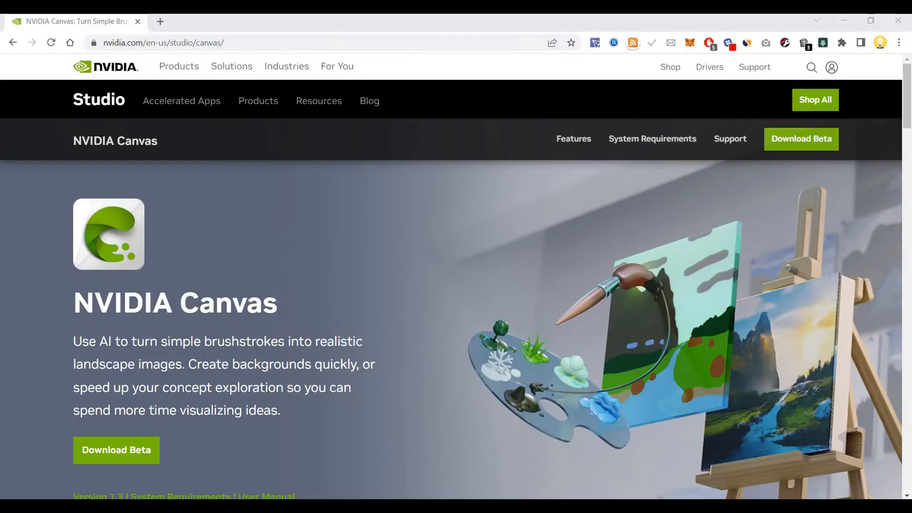
pyautogui.moveTo(21, 464)
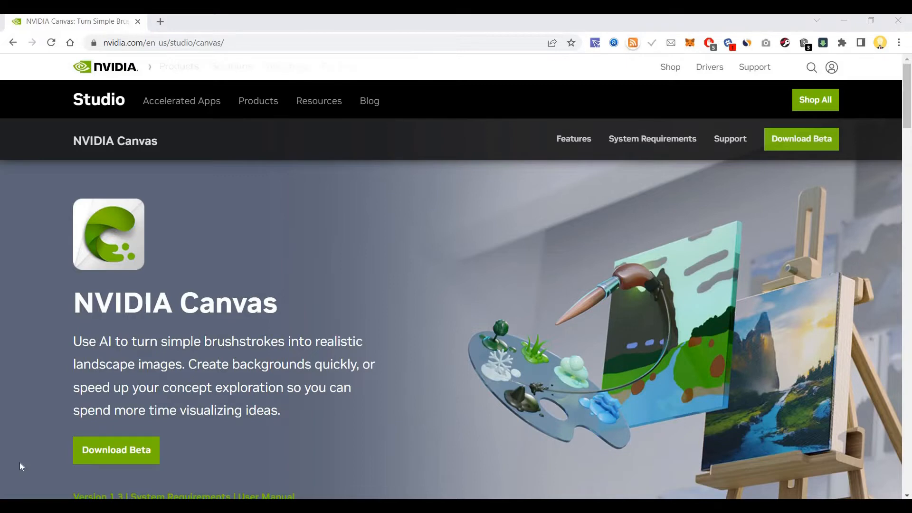
pyautogui.moveTo(296, 308)
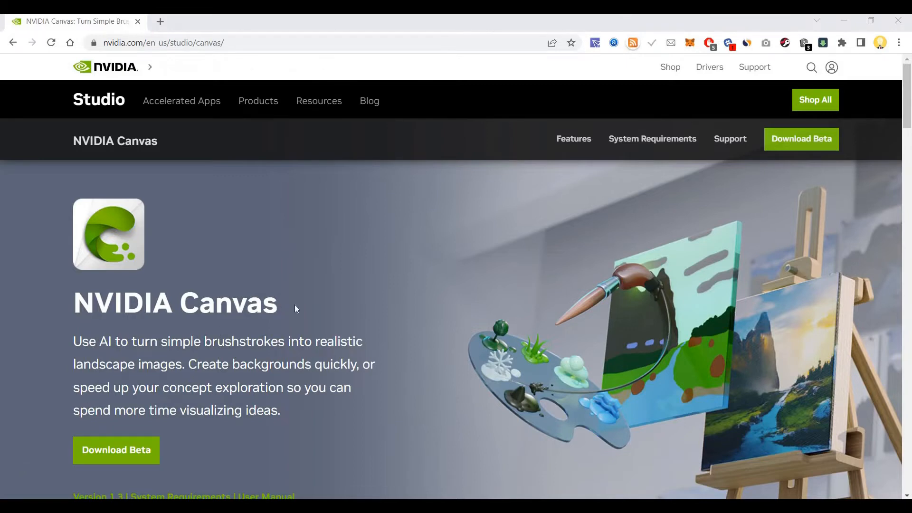
pyautogui.moveTo(303, 298)
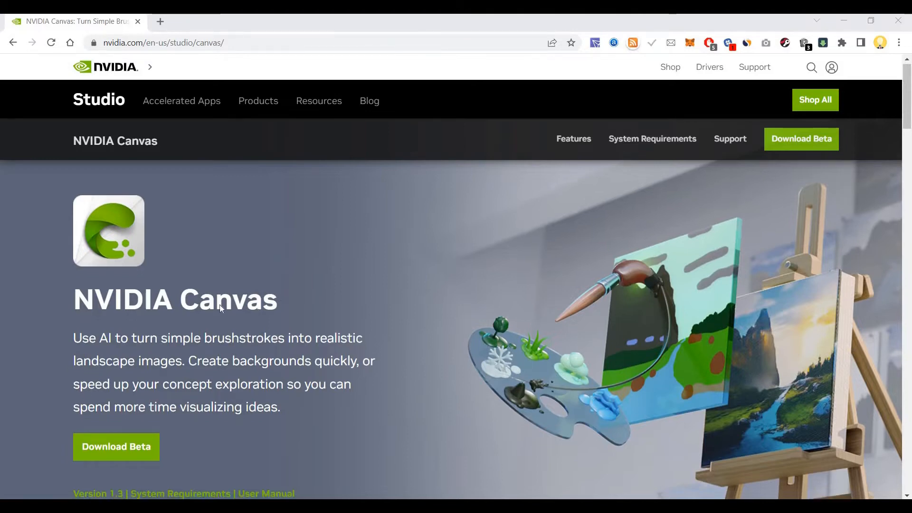
# Scroll to the 'Harness the Power of AI' section and bring up the demo clip's context menu.
pyautogui.scroll(-3)
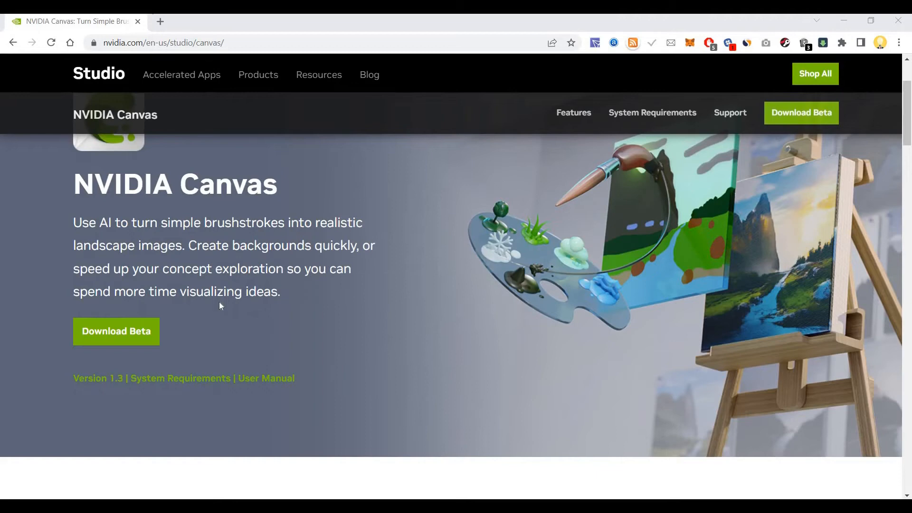
pyautogui.moveTo(227, 303)
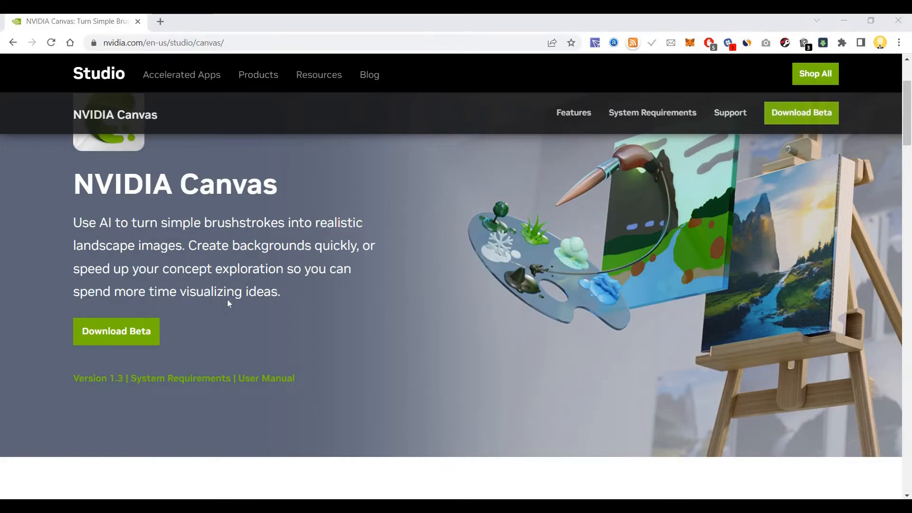
pyautogui.scroll(-3)
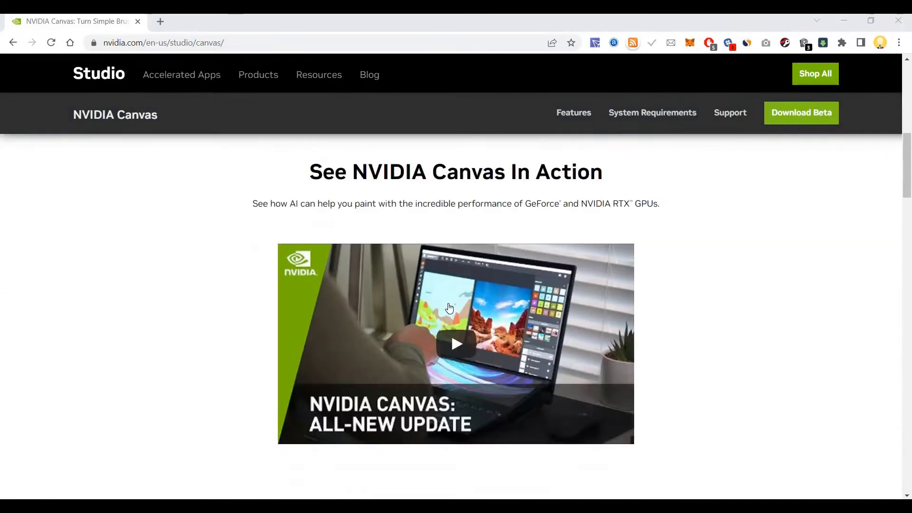
pyautogui.scroll(-3)
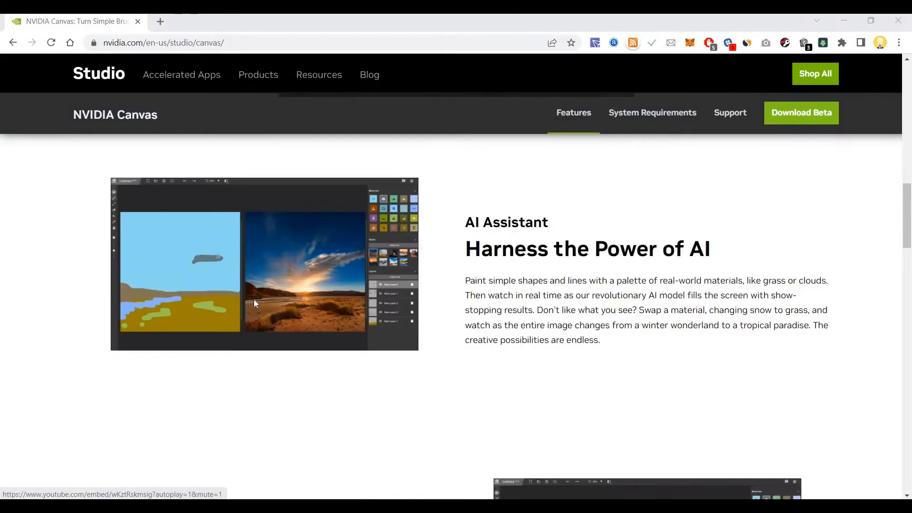
pyautogui.rightClick(254, 303)
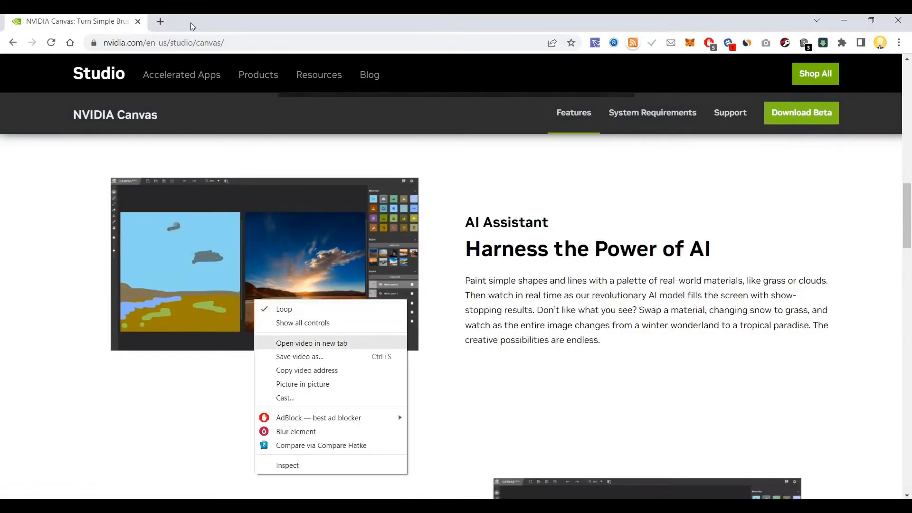
# Open the AI Assistant demo video in a new tab and watch it fullscreen.
pyautogui.click(311, 342)
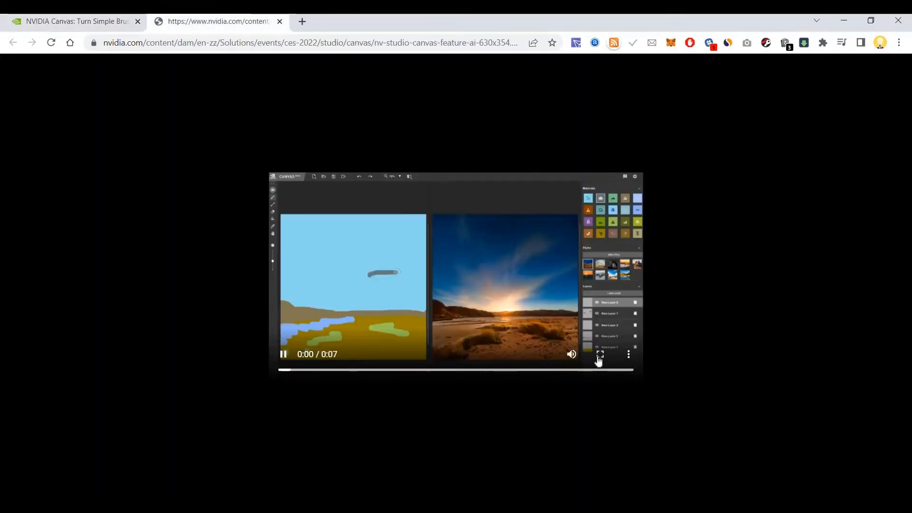
pyautogui.click(599, 353)
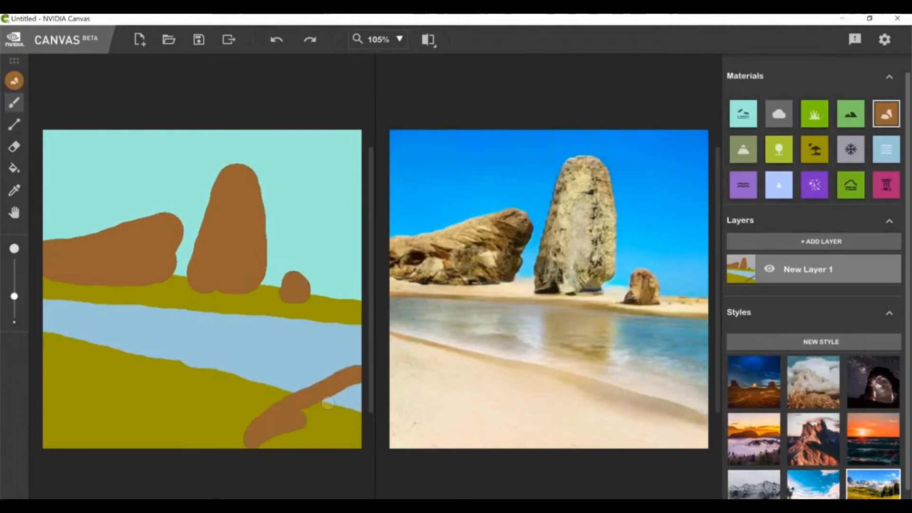
# Pick the clouds material and paint clouds, grass, rocks and a path onto the sketch.
pyautogui.click(813, 114)
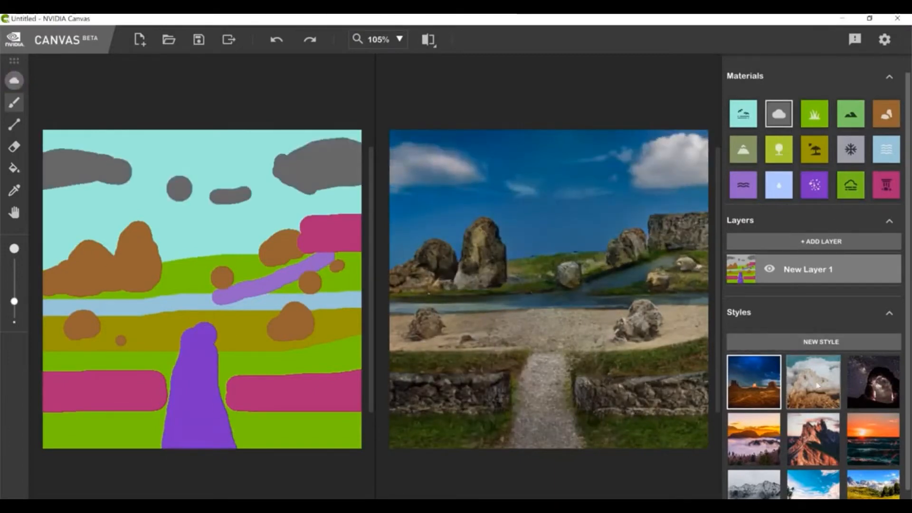
pyautogui.click(872, 382)
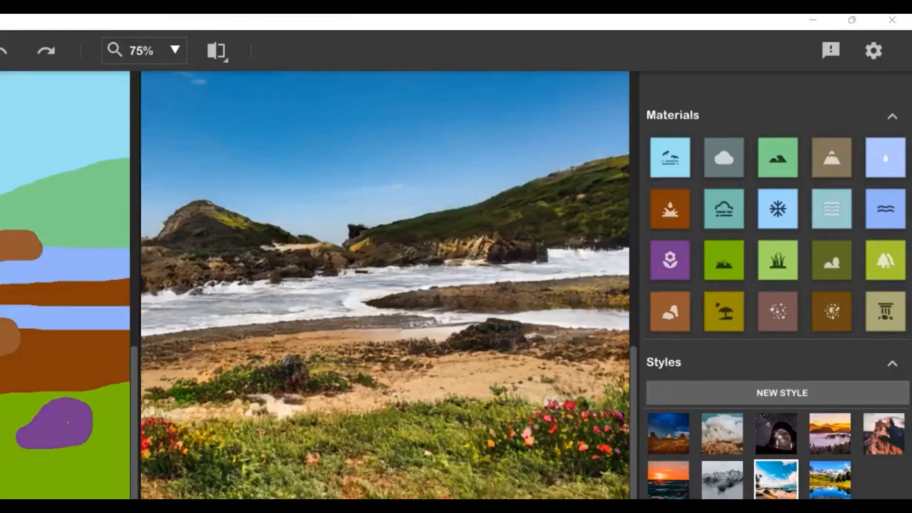
# Select the grass material to paint a sky-over-dry-grass-field sketch.
pyautogui.click(831, 311)
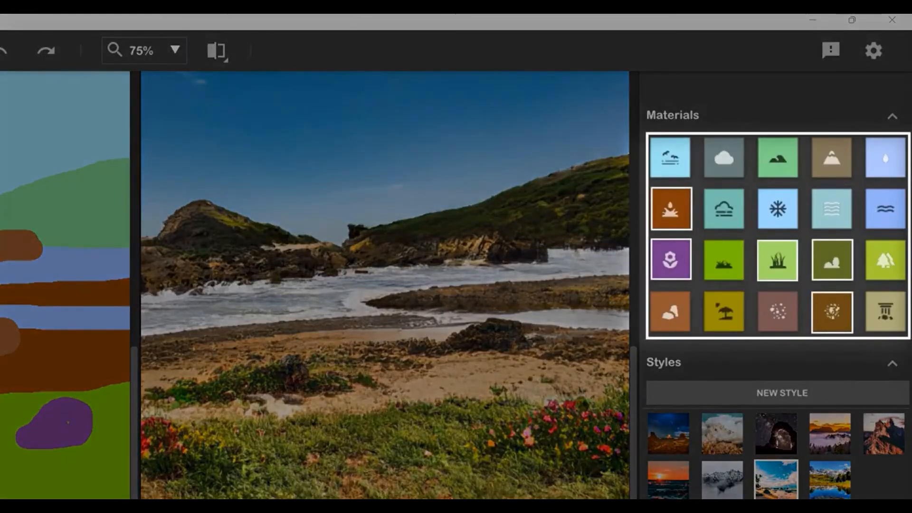
pyautogui.click(776, 259)
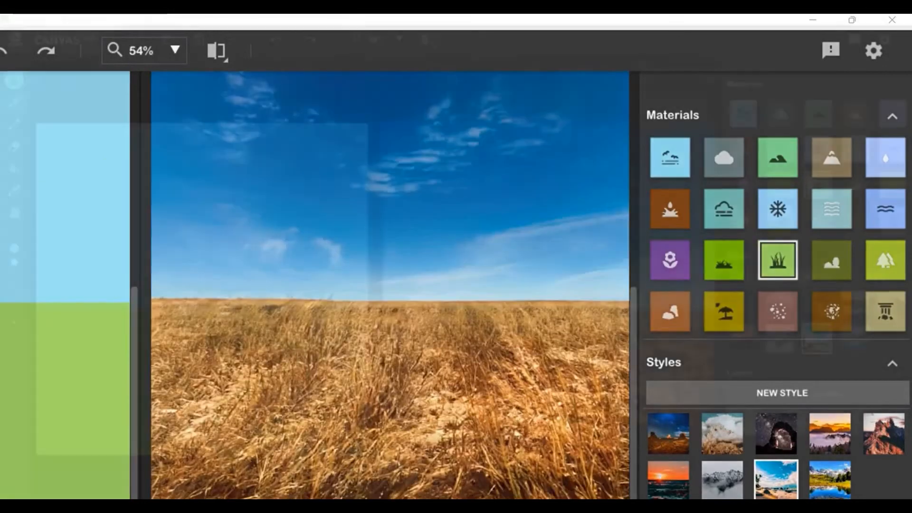